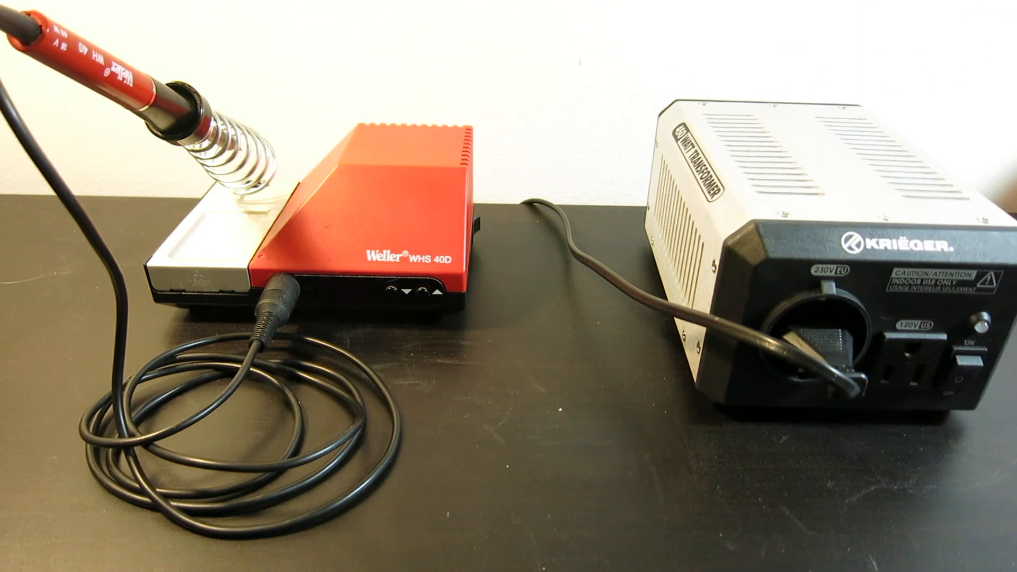
left_click(972, 363)
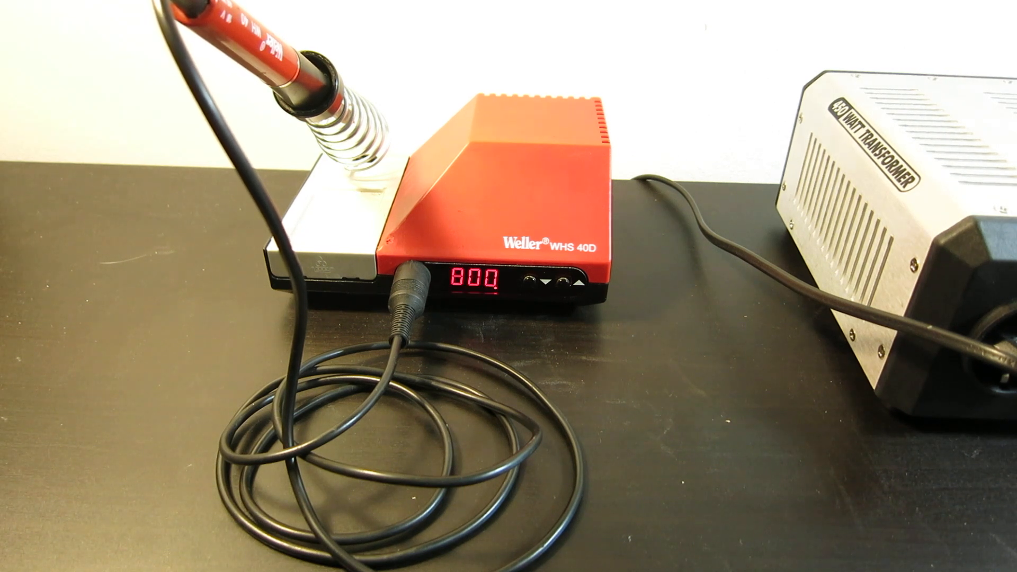
left_click(534, 287)
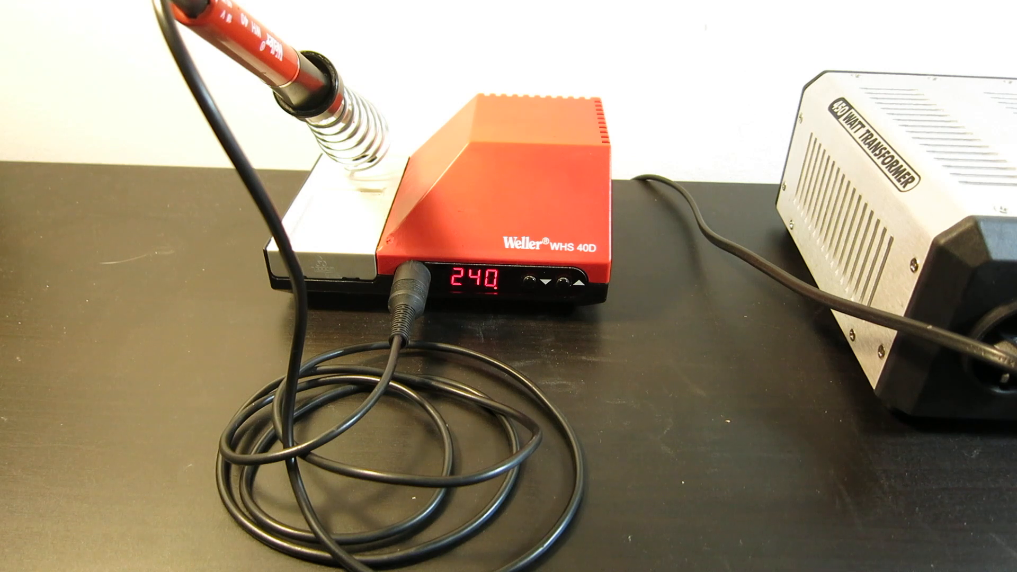